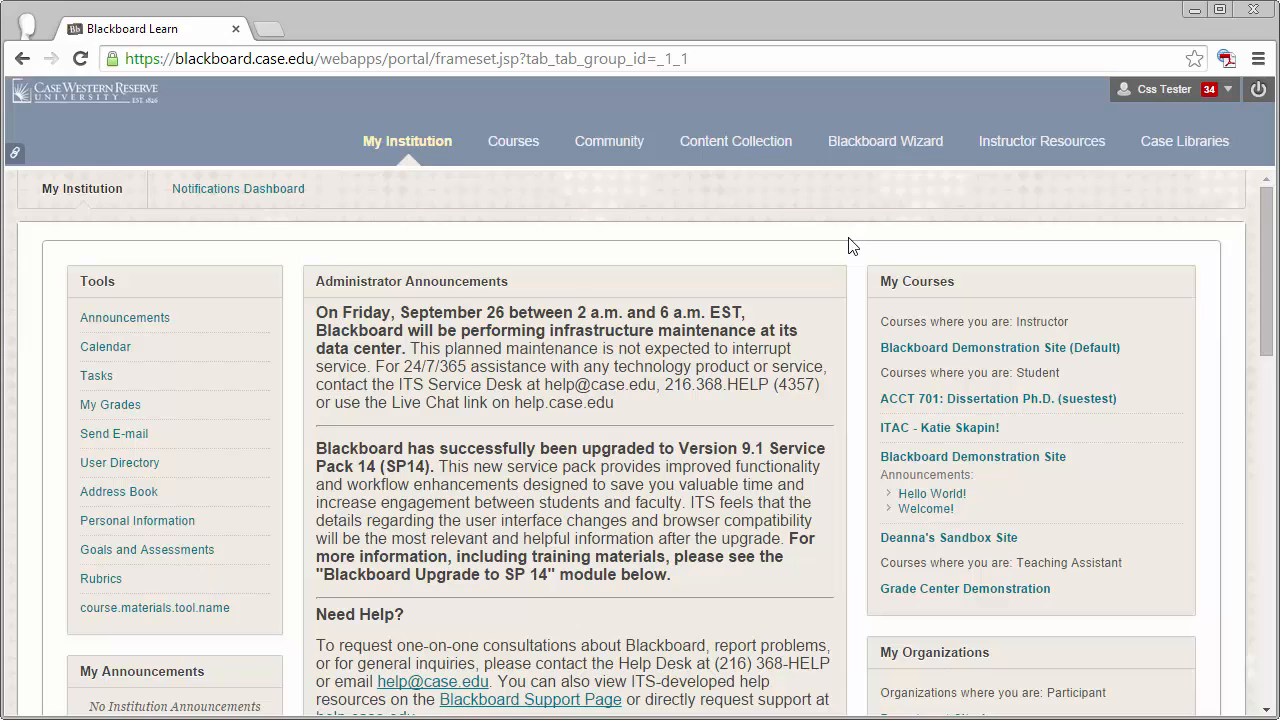
mouse_move(940, 338)
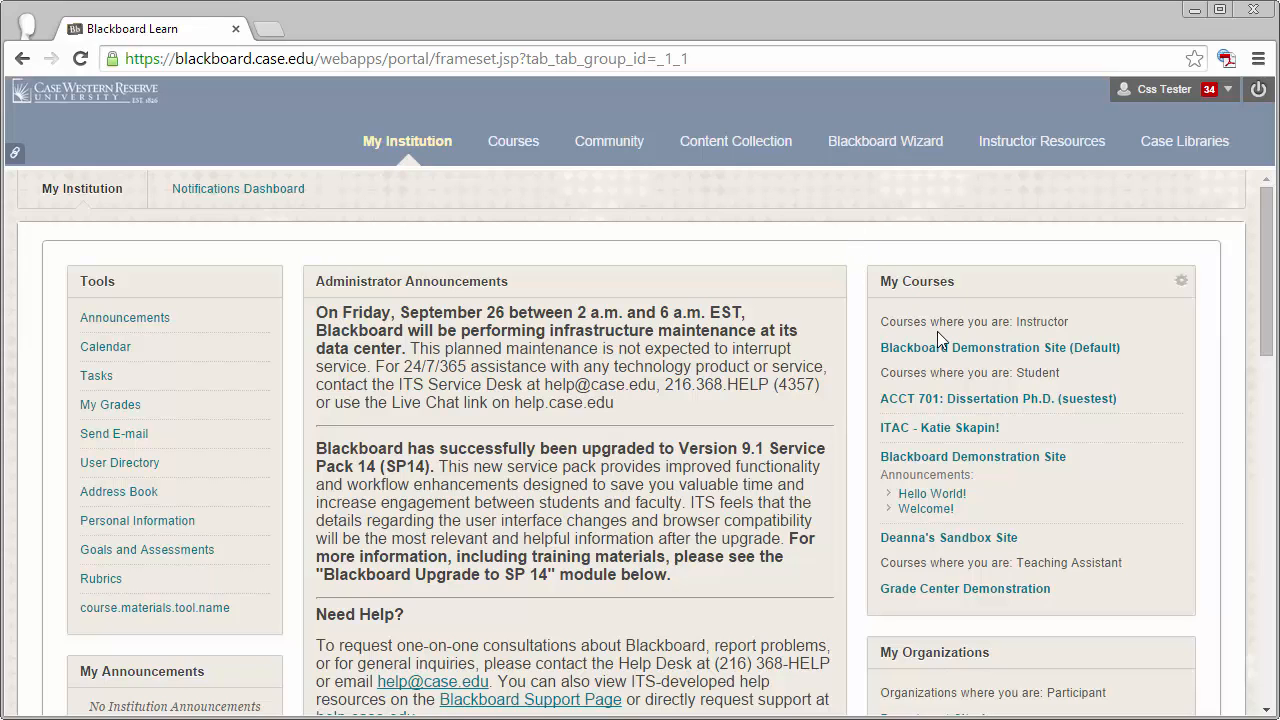
Step: Open the Blackboard Demonstration Site (Default) course and scroll through its announcements
click(999, 347)
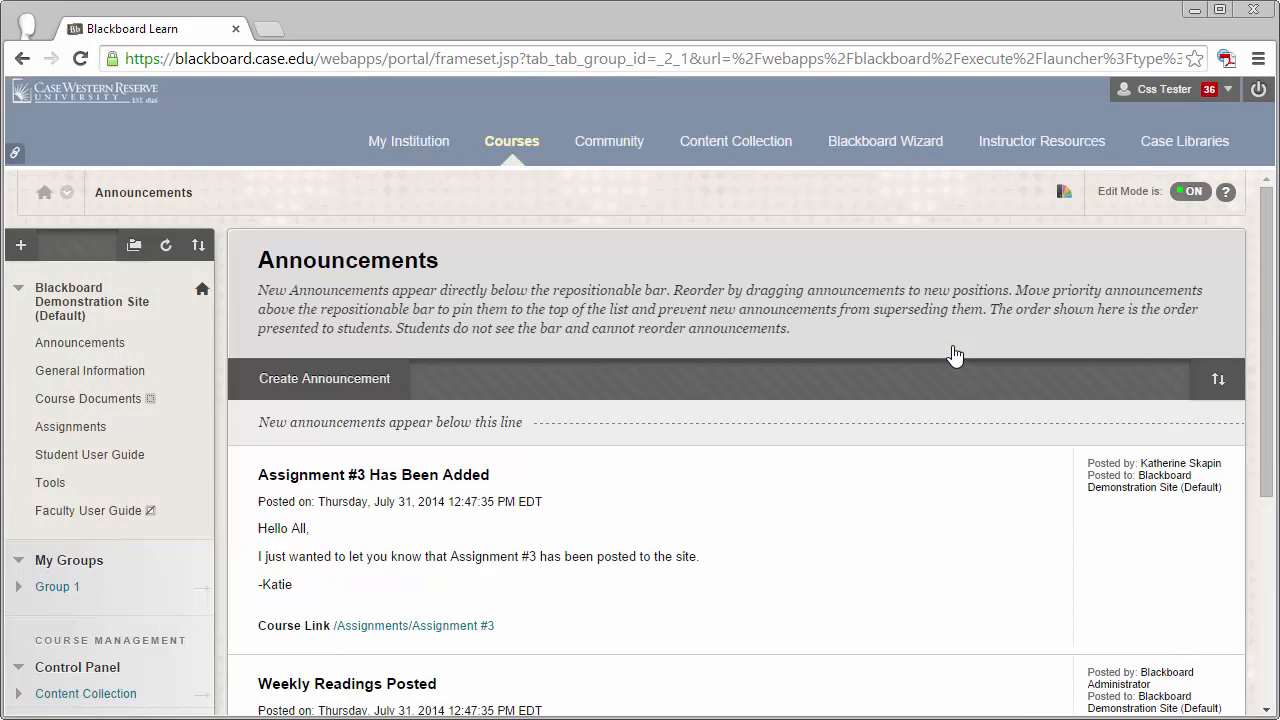
scroll(down, 3)
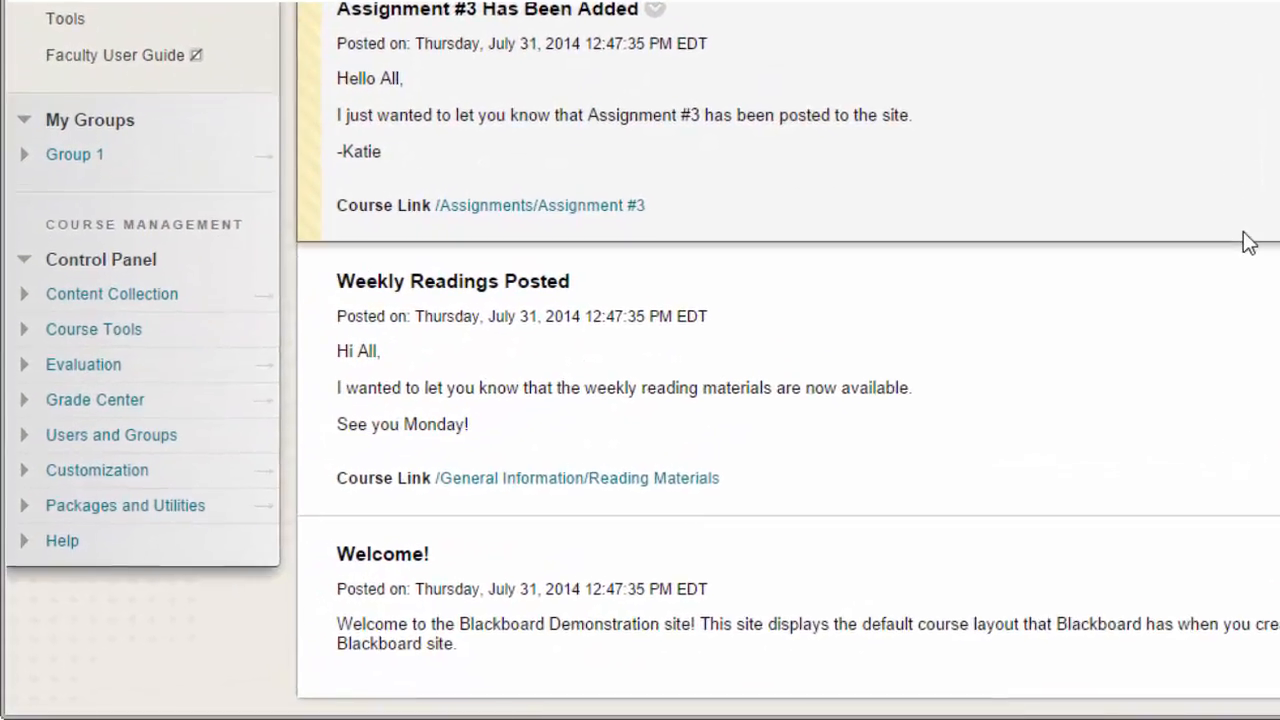
scroll(down, 3)
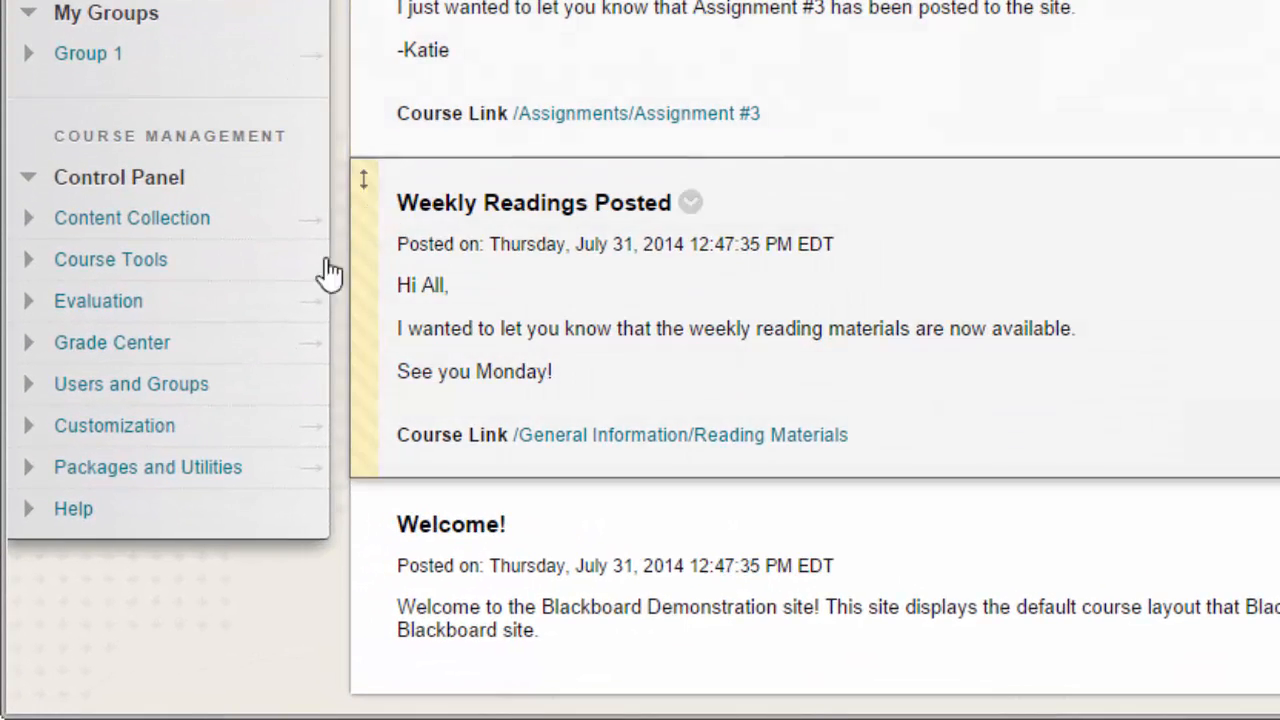
Step: Expand Grade Center and open the Needs Grading list of submissions
click(112, 342)
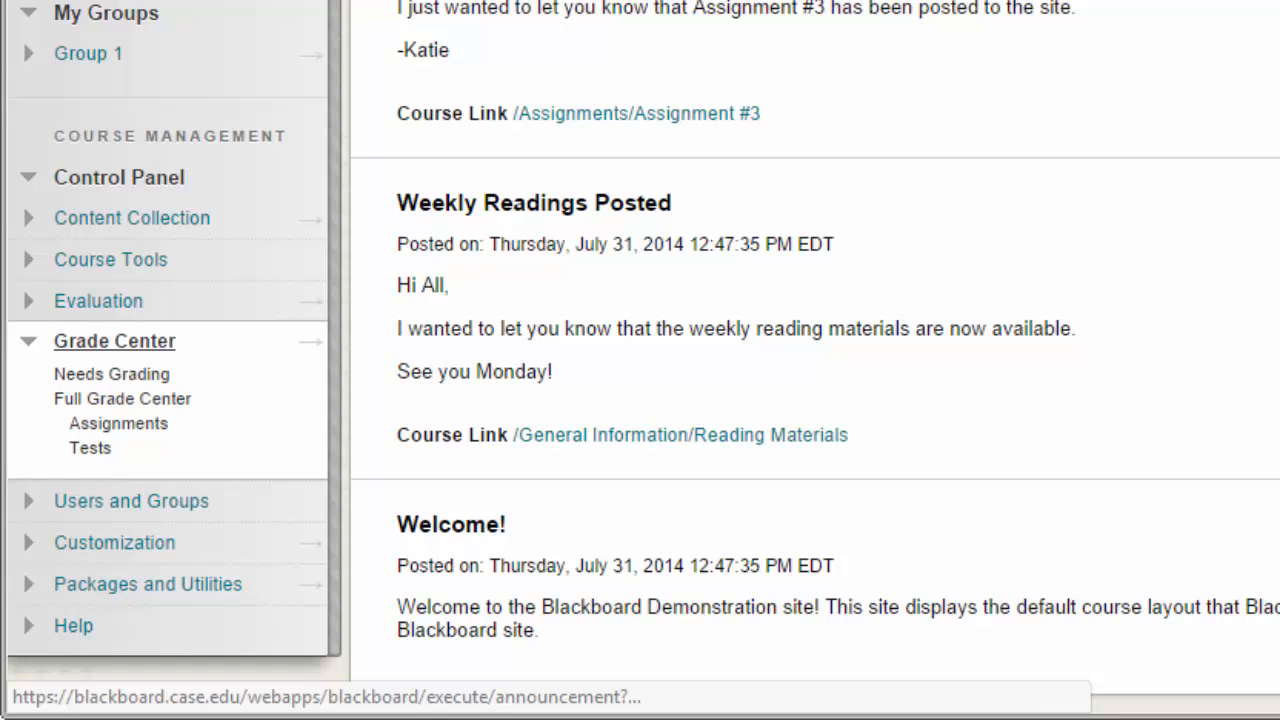
mouse_move(205, 355)
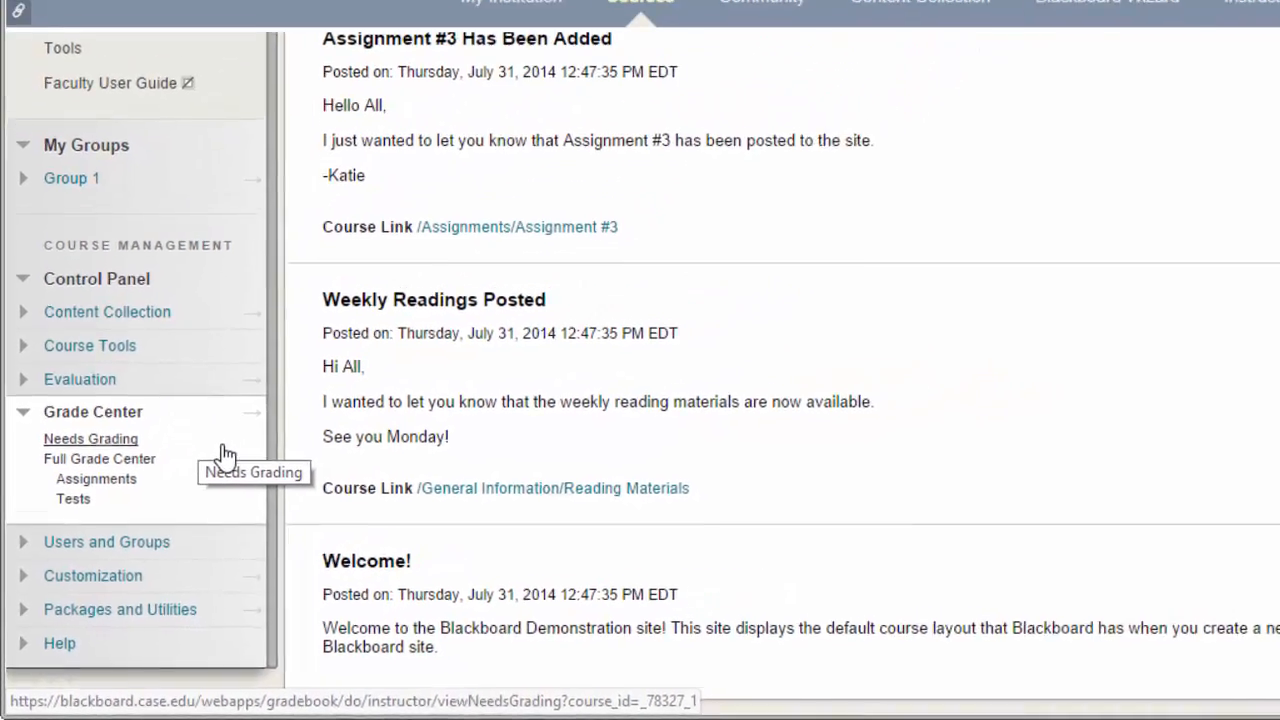
click(90, 438)
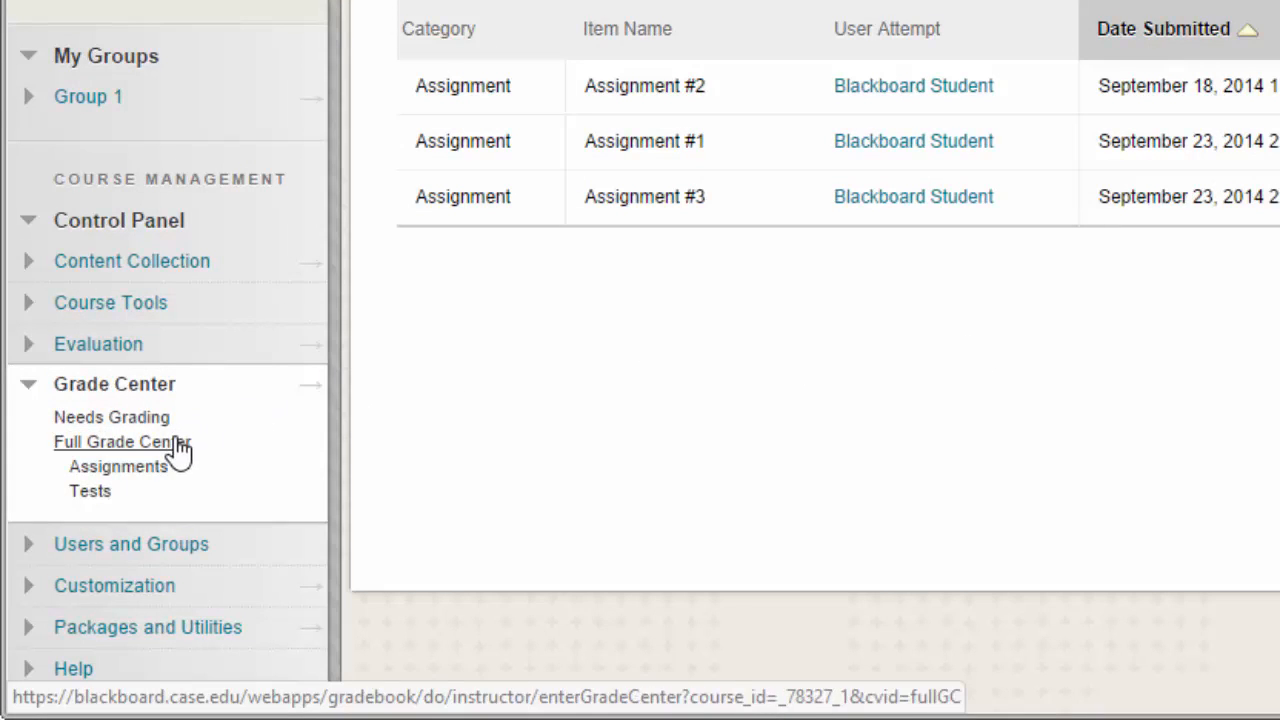
Step: From the Full Grade Center, open Blackboard Student's Assignment #1 attempt for inline grading
click(120, 442)
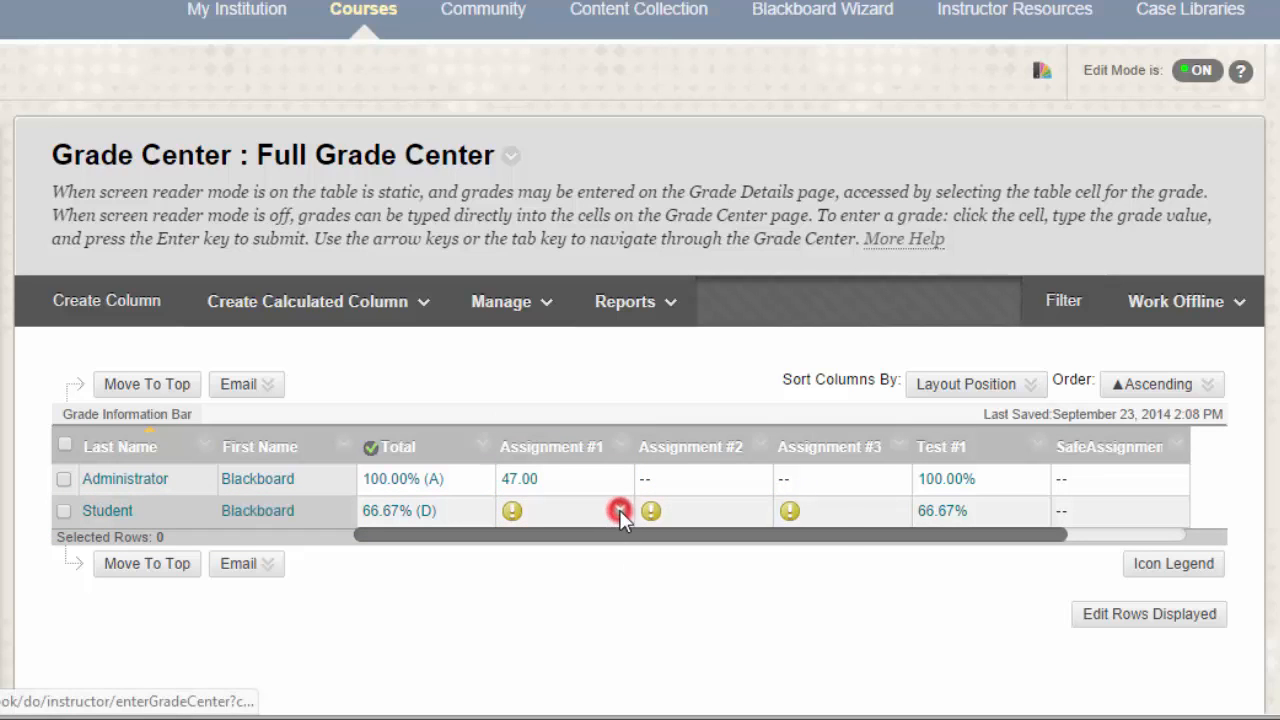
click(620, 511)
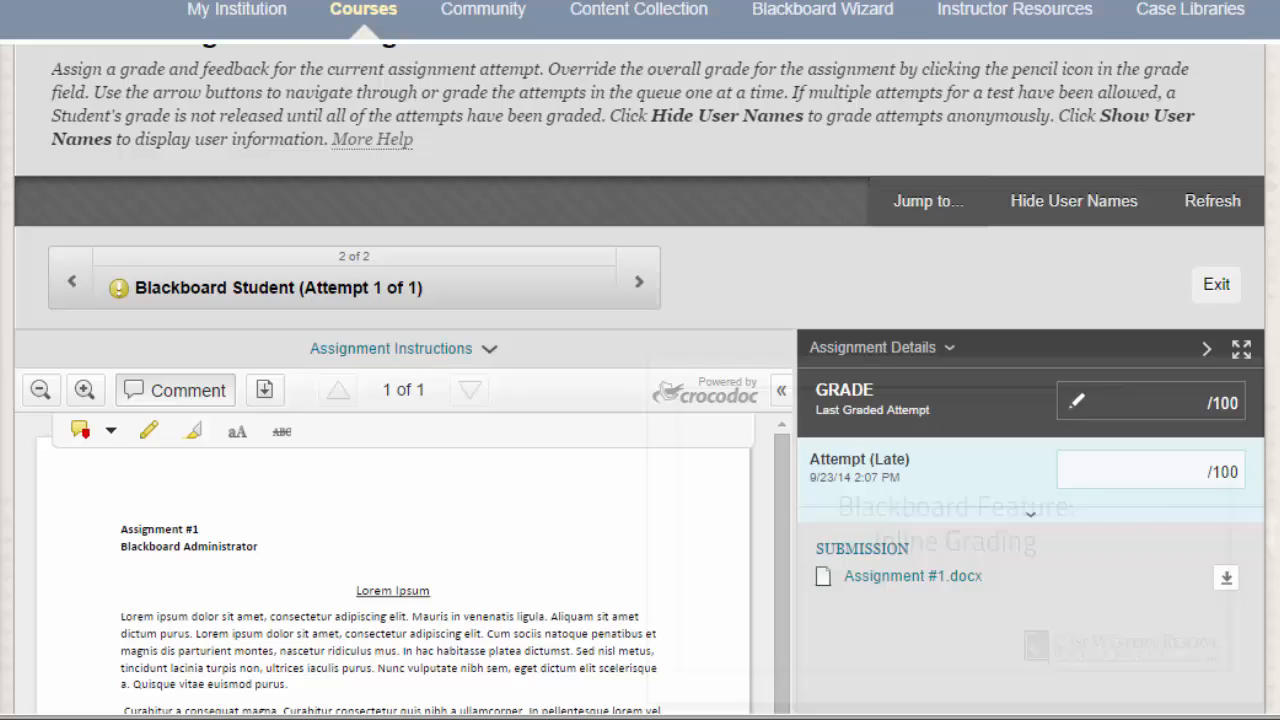
Step: Download the Administrator's graded attempt file Assignment Attempt #1.txt into Downloads
click(71, 281)
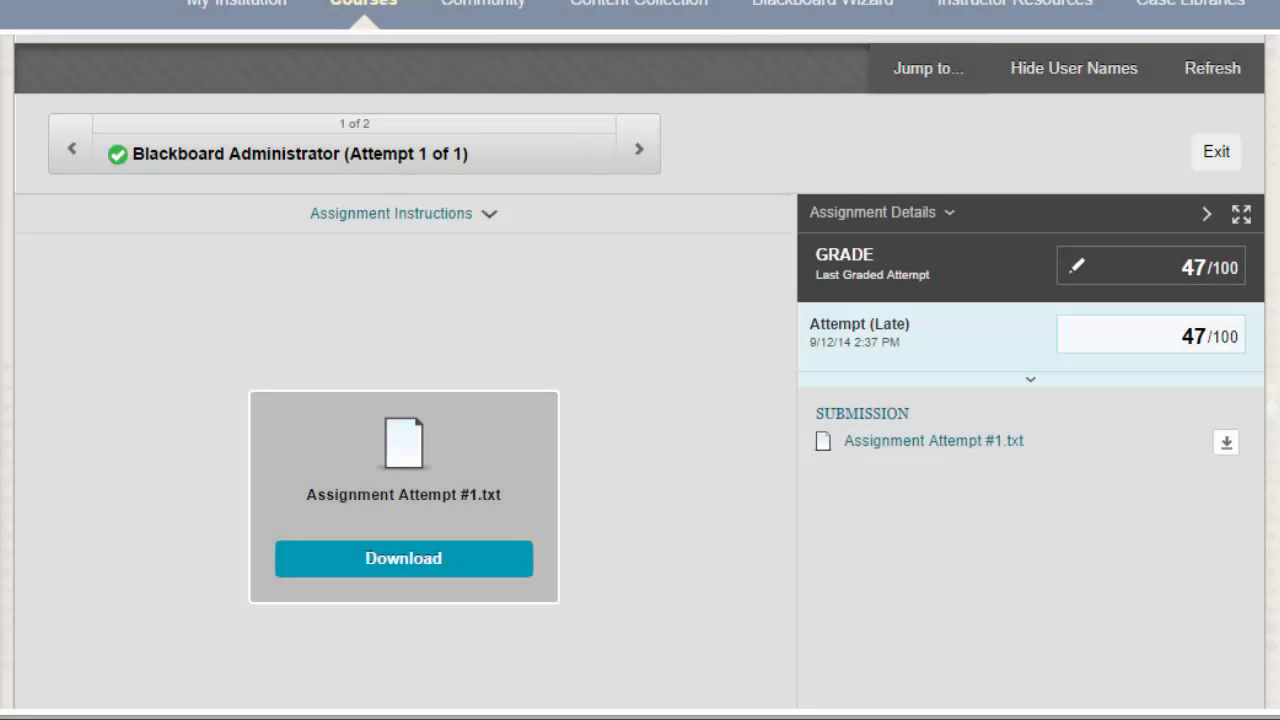
mouse_move(490, 582)
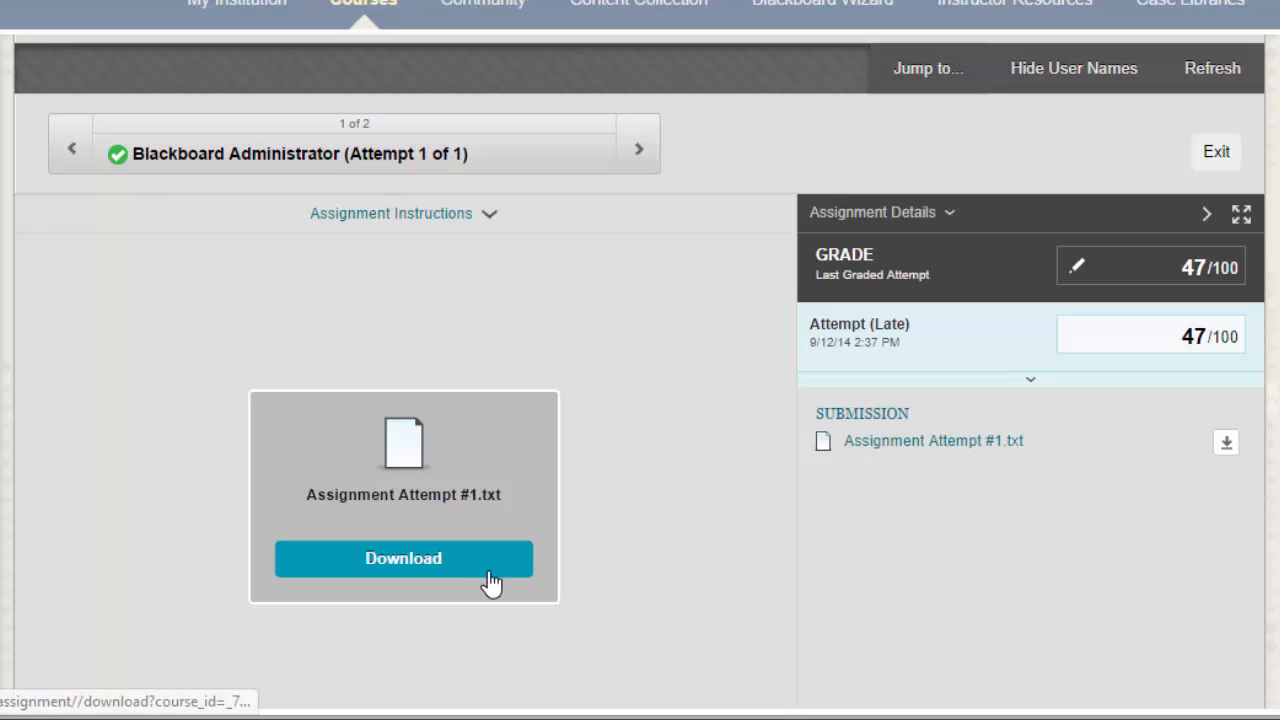
click(403, 558)
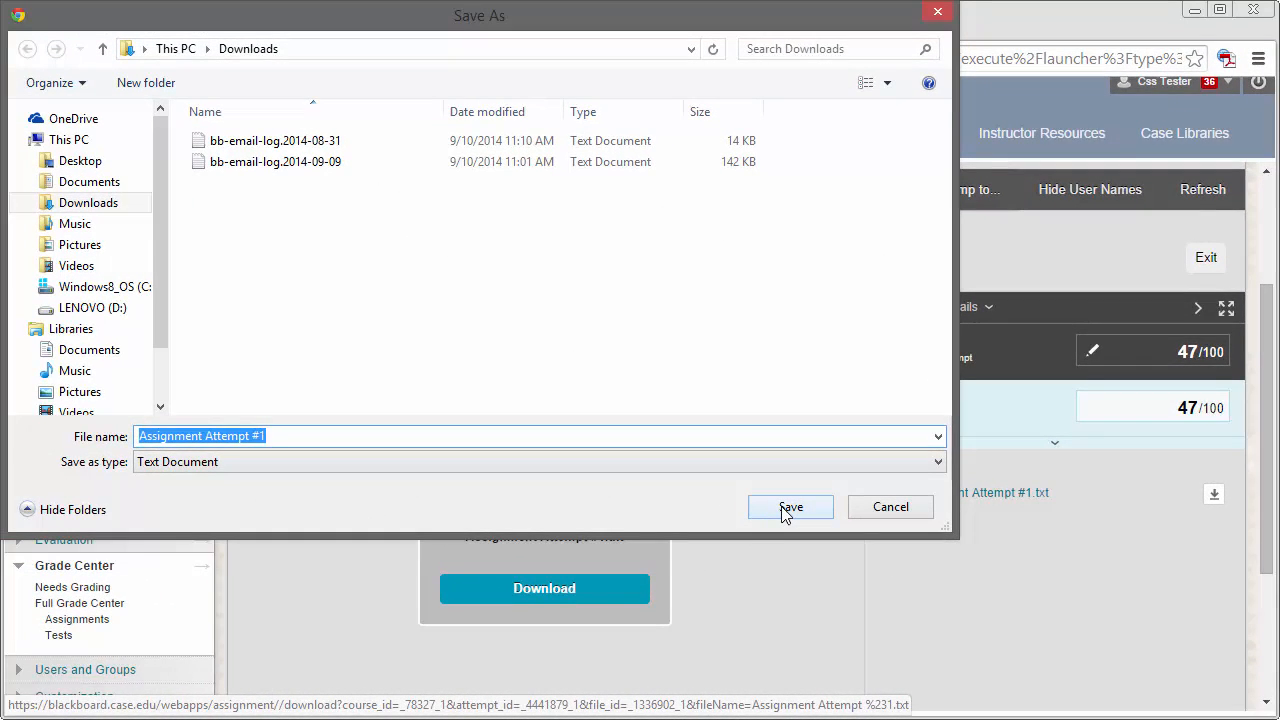
click(790, 507)
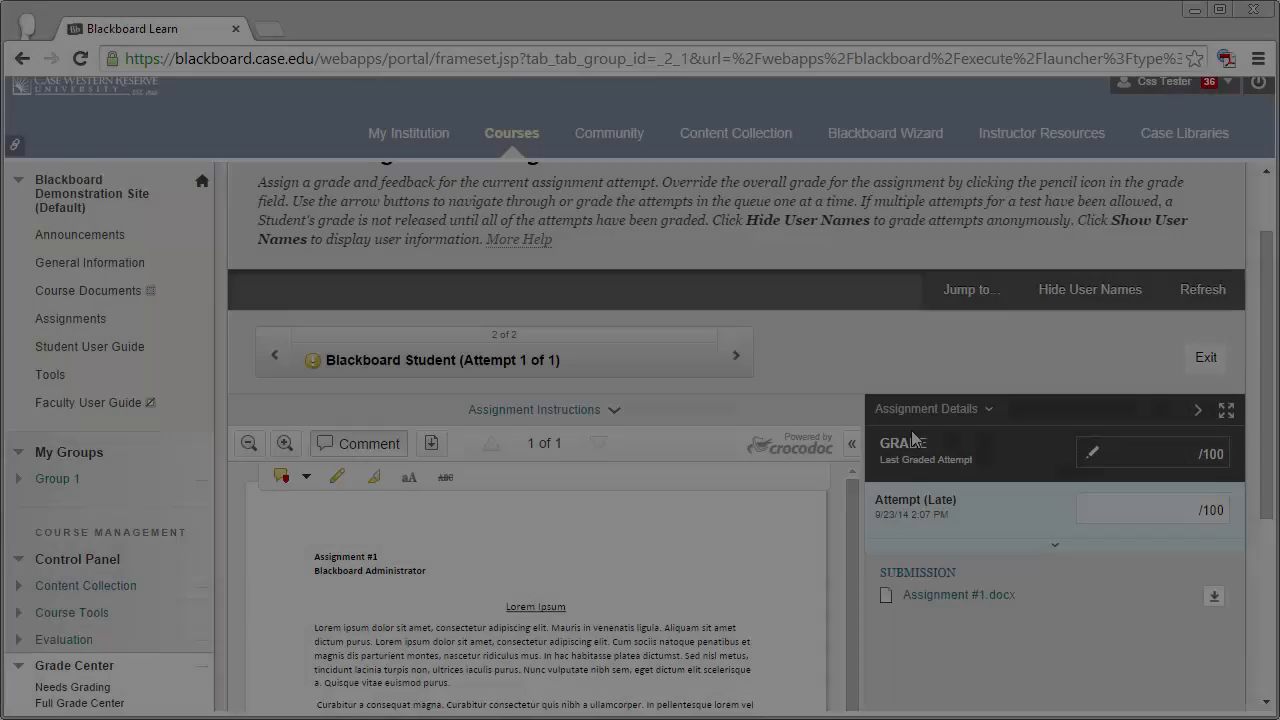
scroll(down, 3)
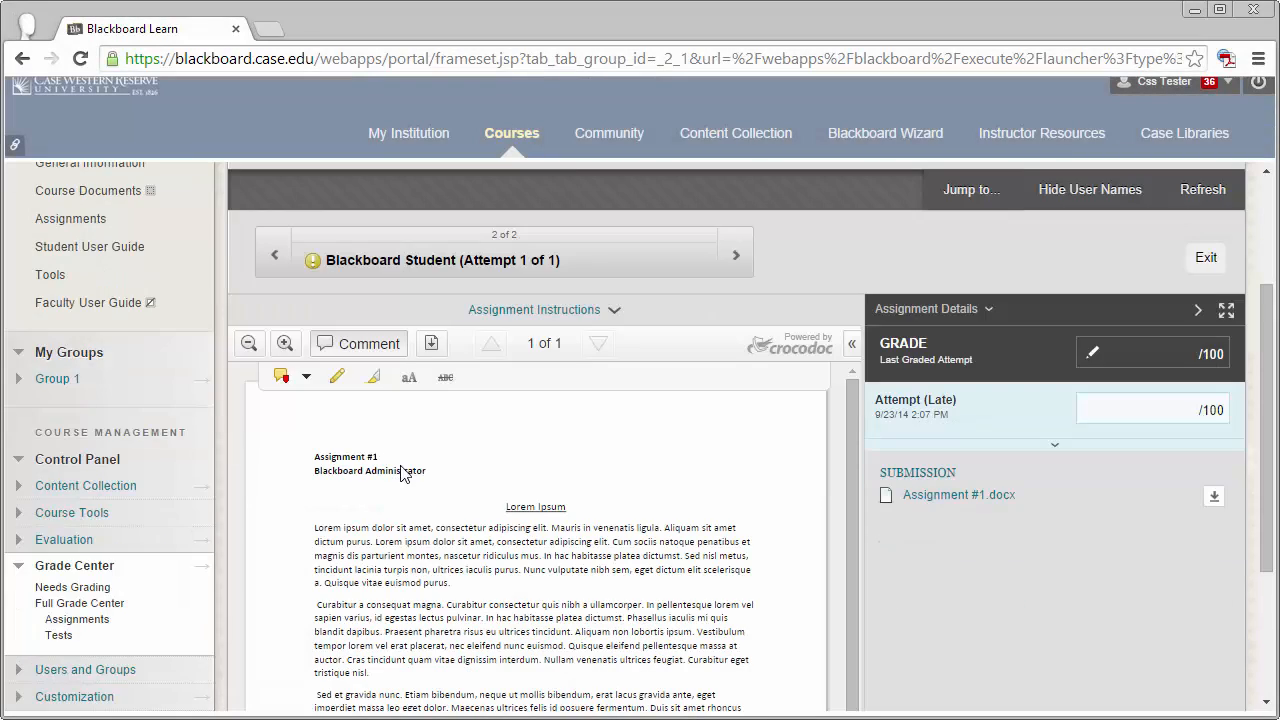
mouse_move(284, 376)
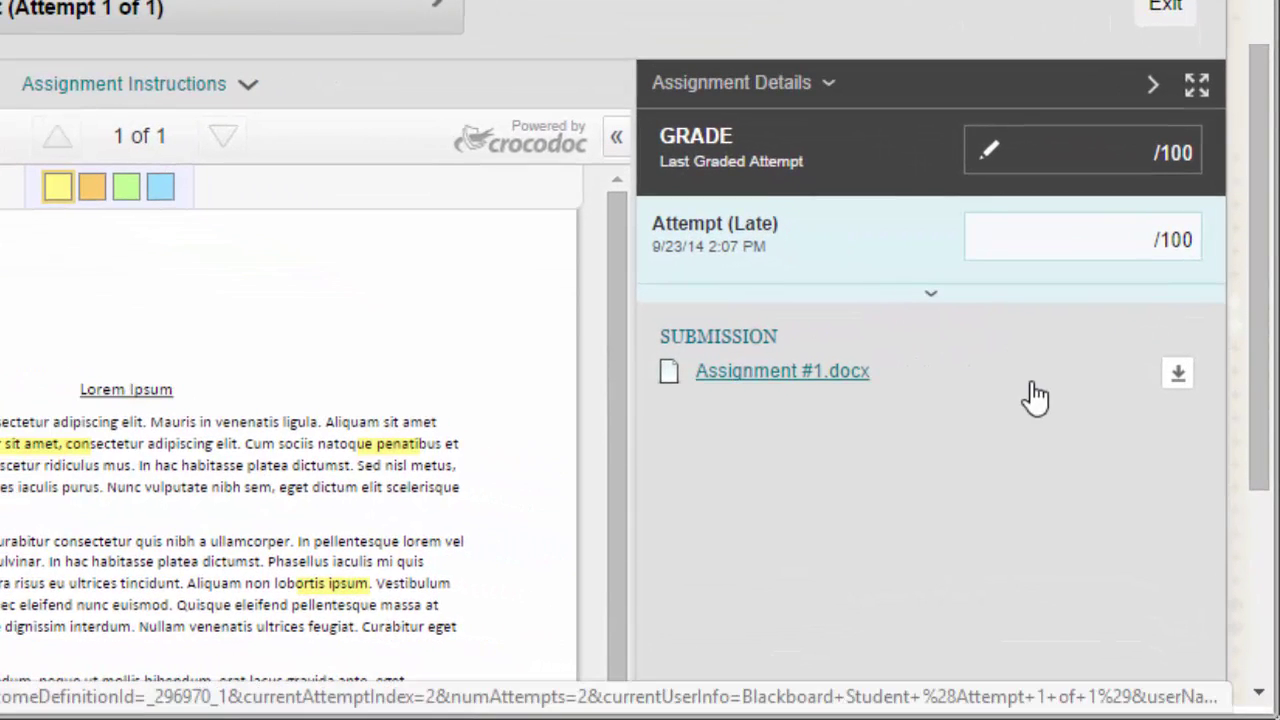
Step: Enter 48 as the attempt grade out of 100 and focus the Feedback to Learner box
click(1080, 238)
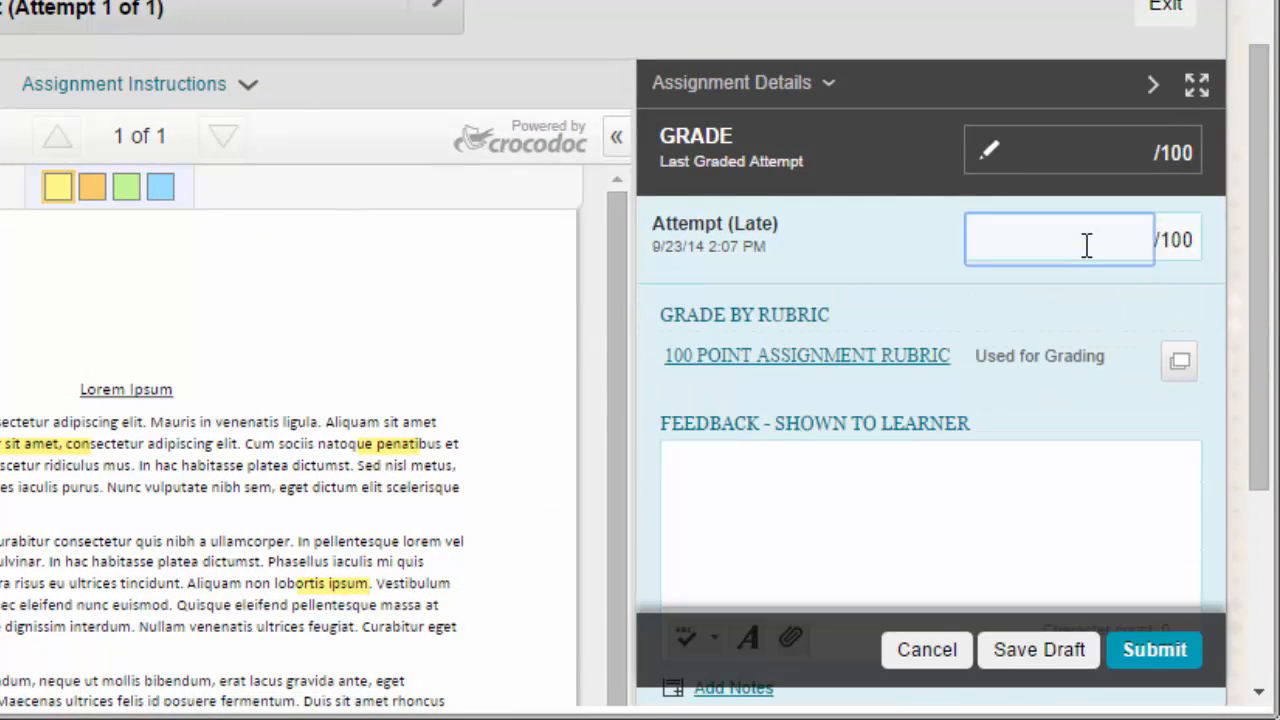
scroll(down, 3)
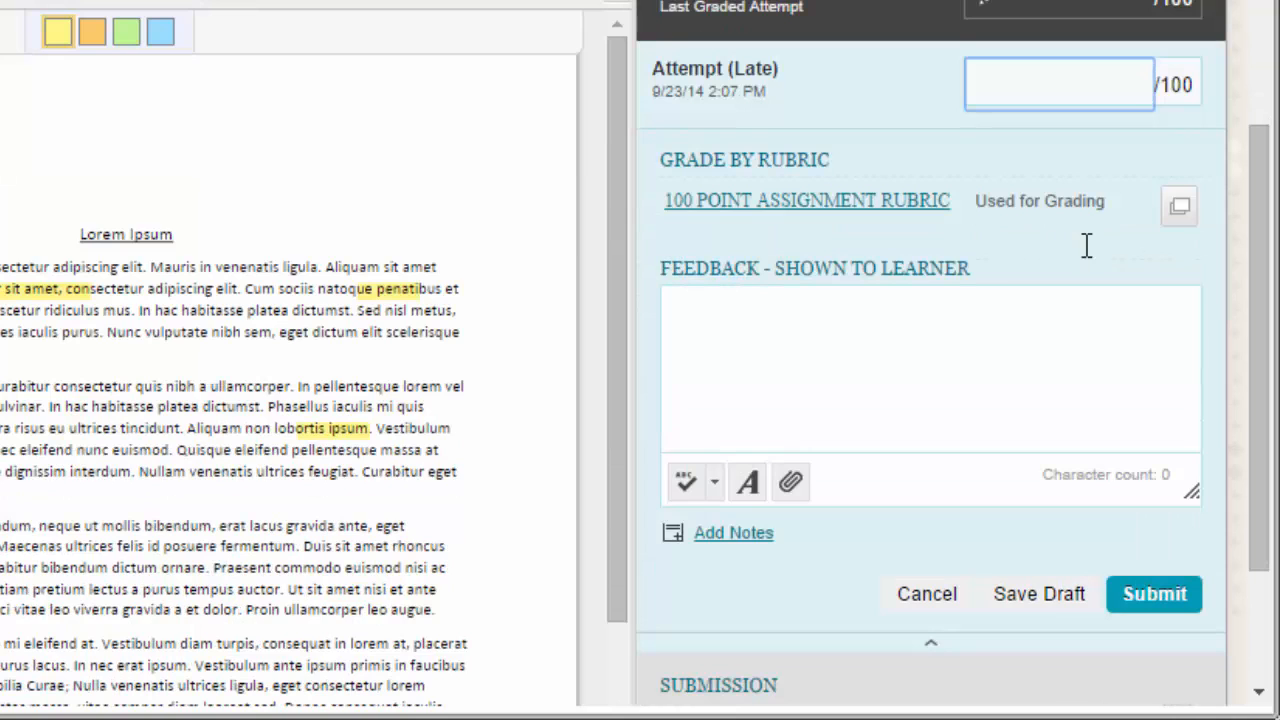
click(1058, 83)
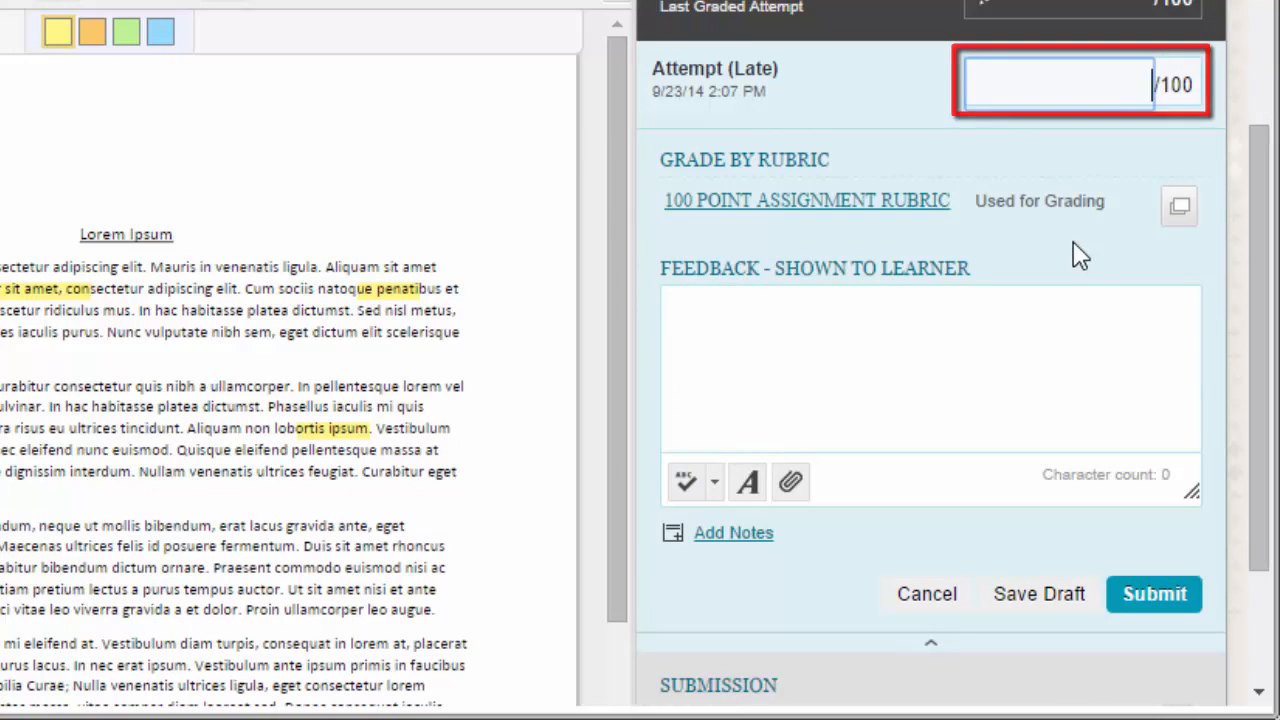
click(806, 200)
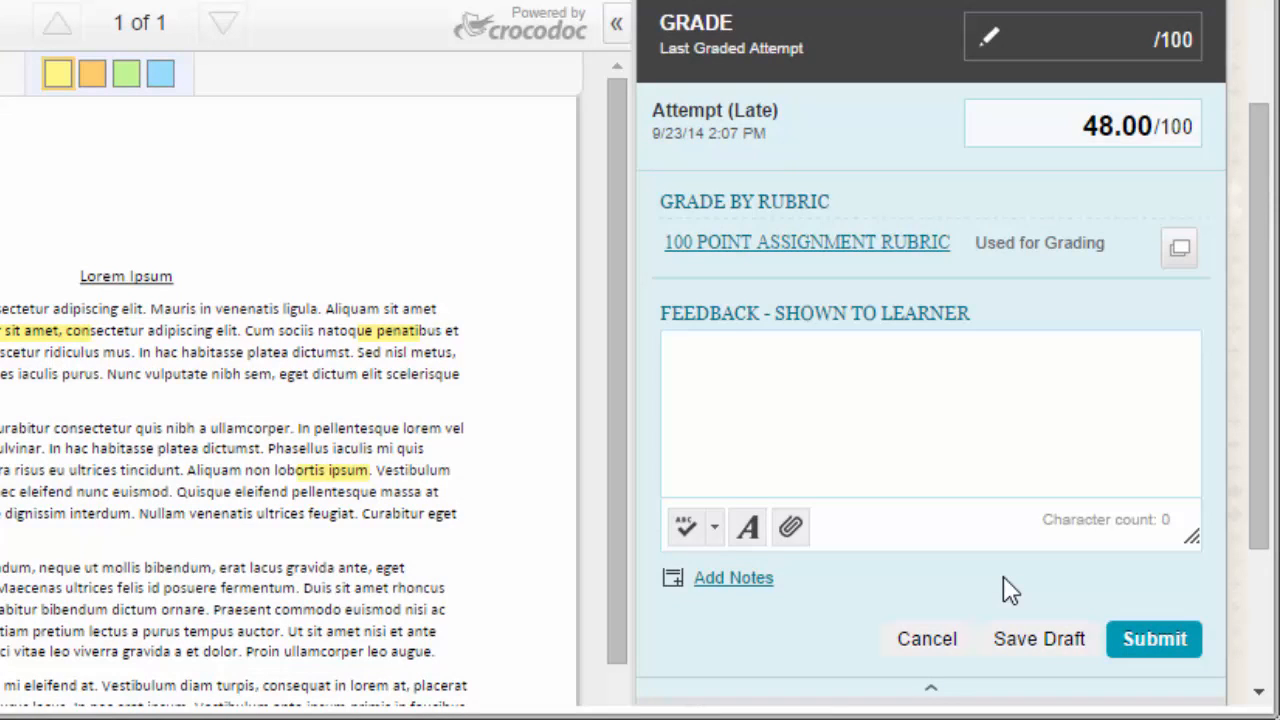
click(900, 415)
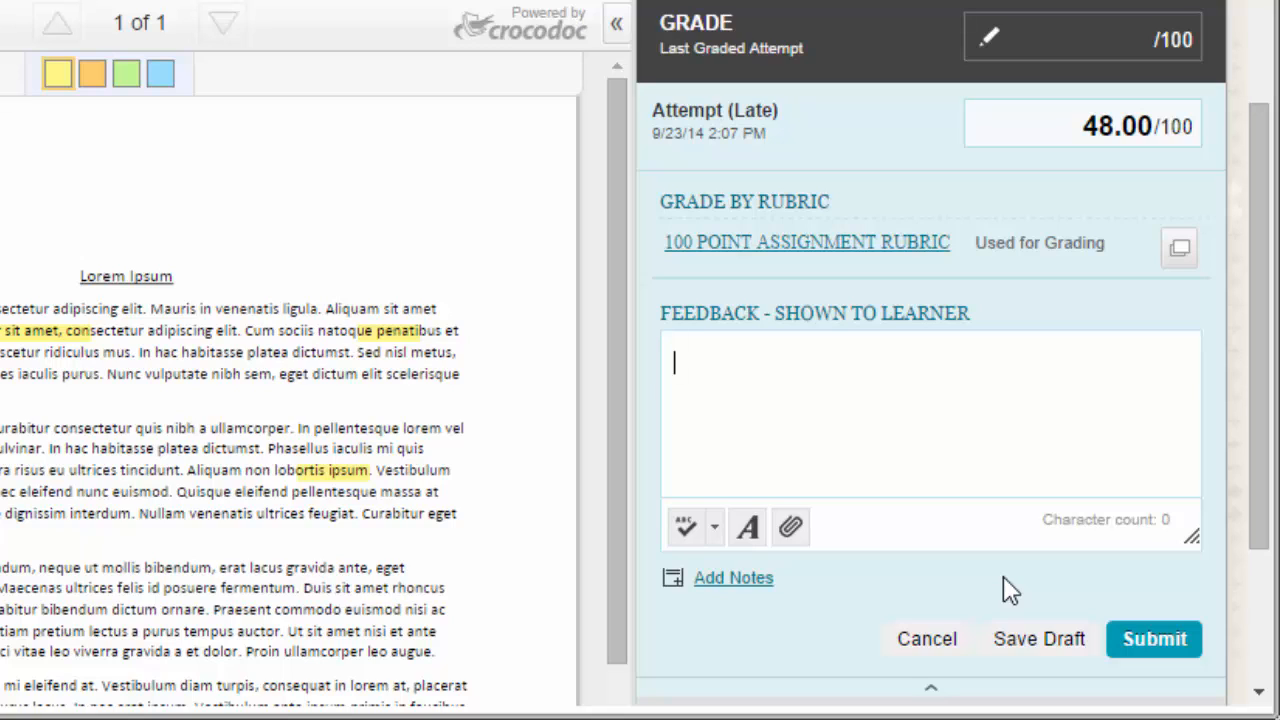
mouse_move(967, 576)
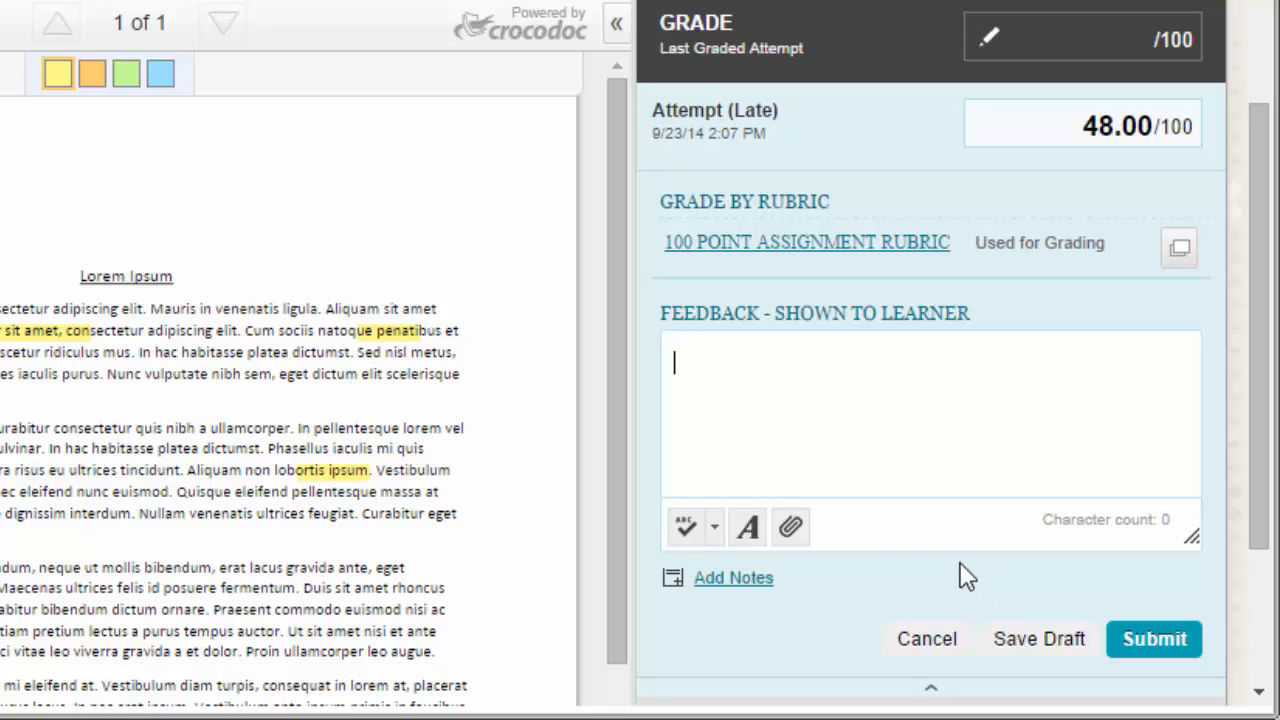
Step: Attach Feedback File.docx from the computer to the learner feedback
click(789, 527)
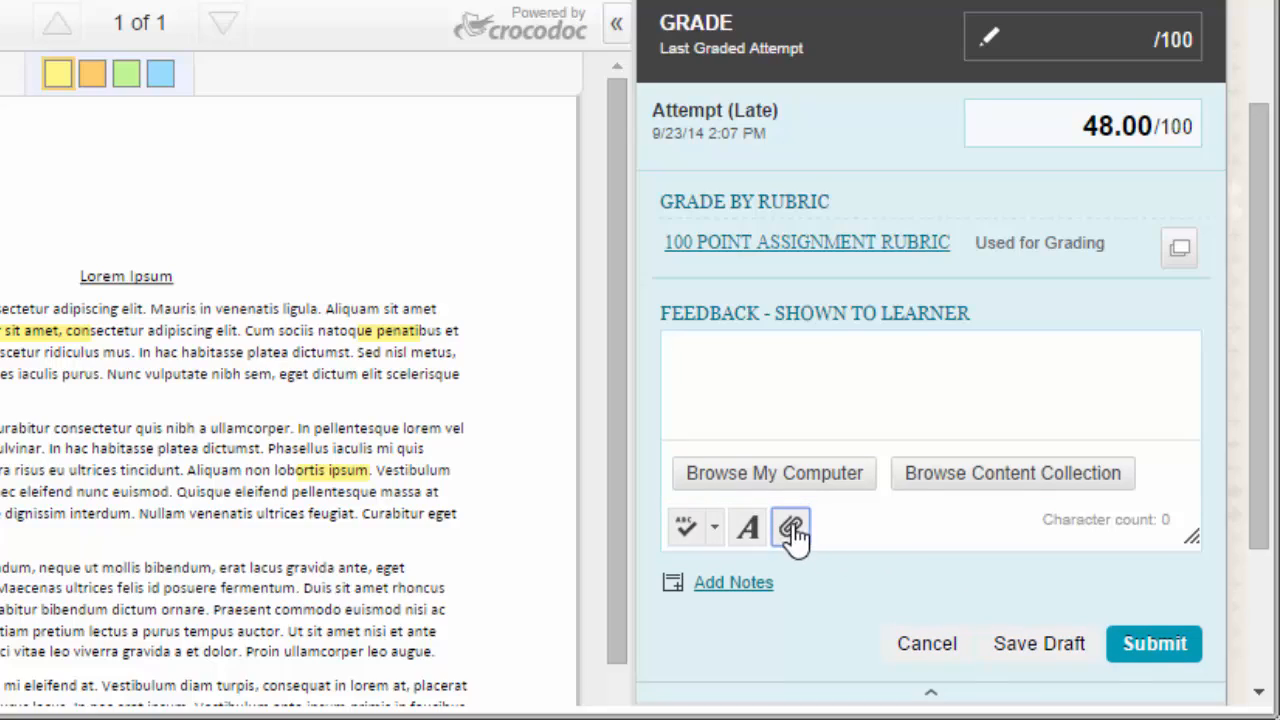
click(773, 473)
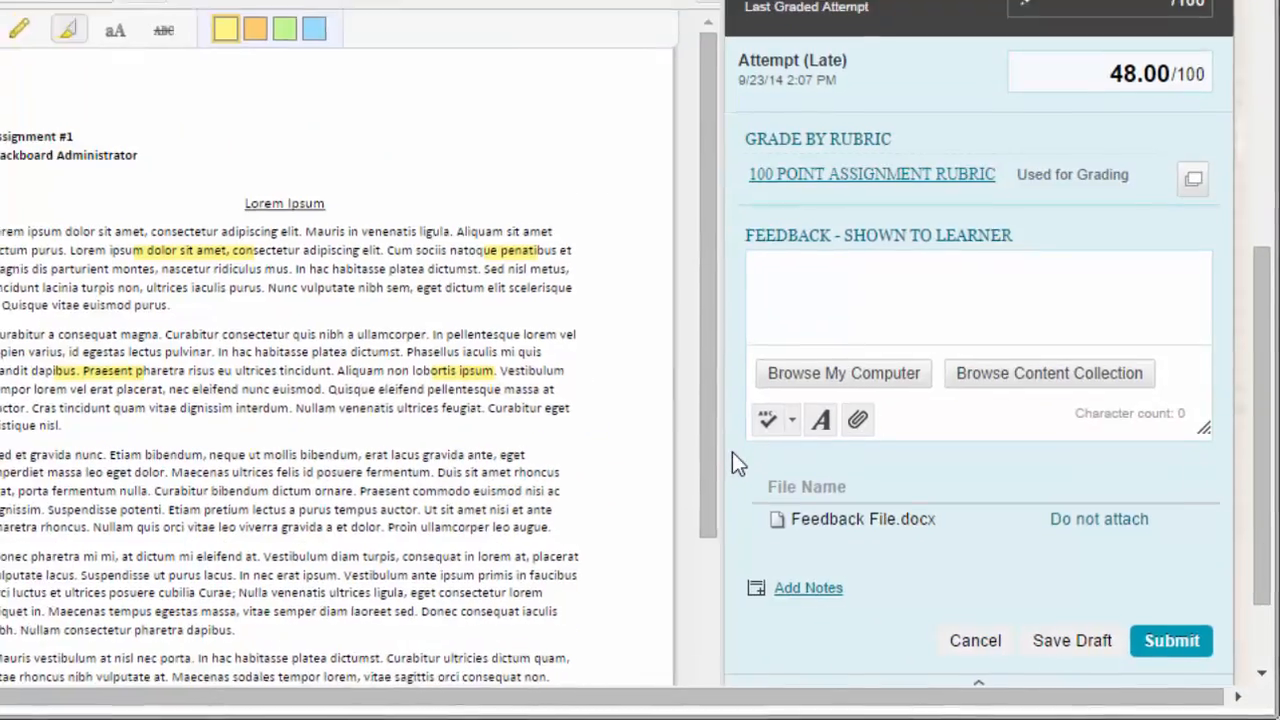
Step: Type "These notes are private." into Grading Notes - Private
scroll(down, 3)
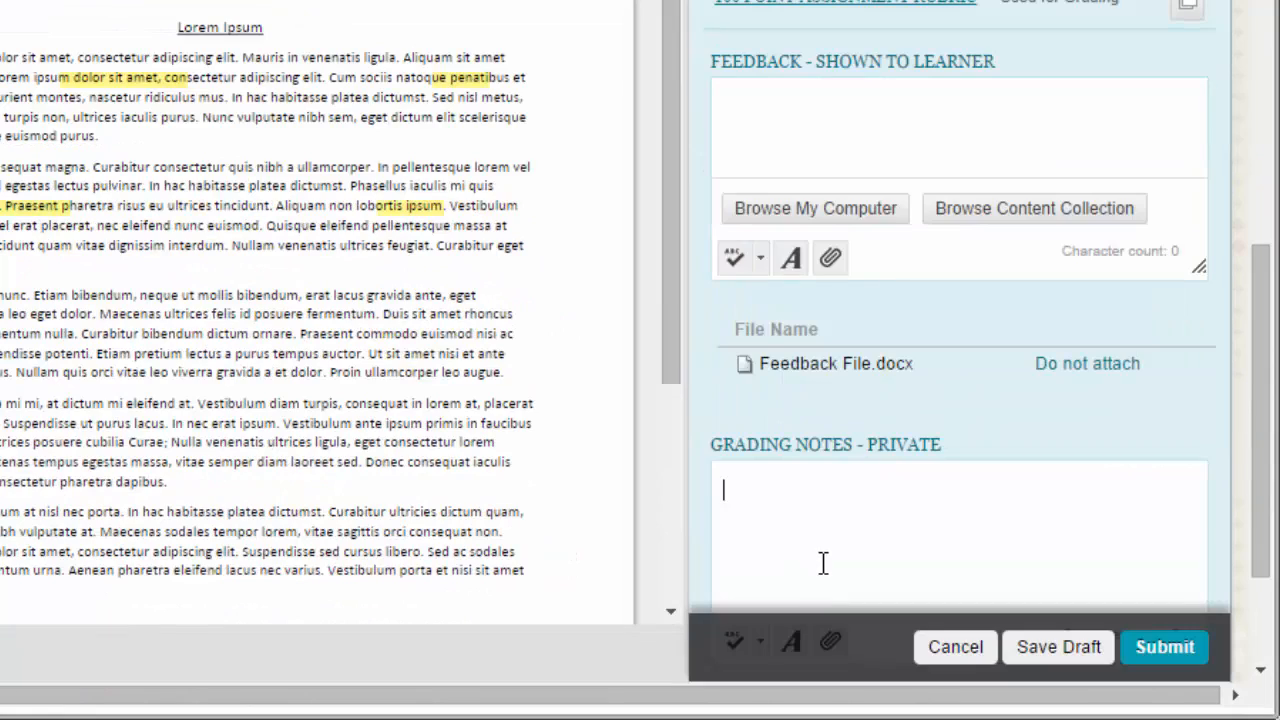
text(Thes)
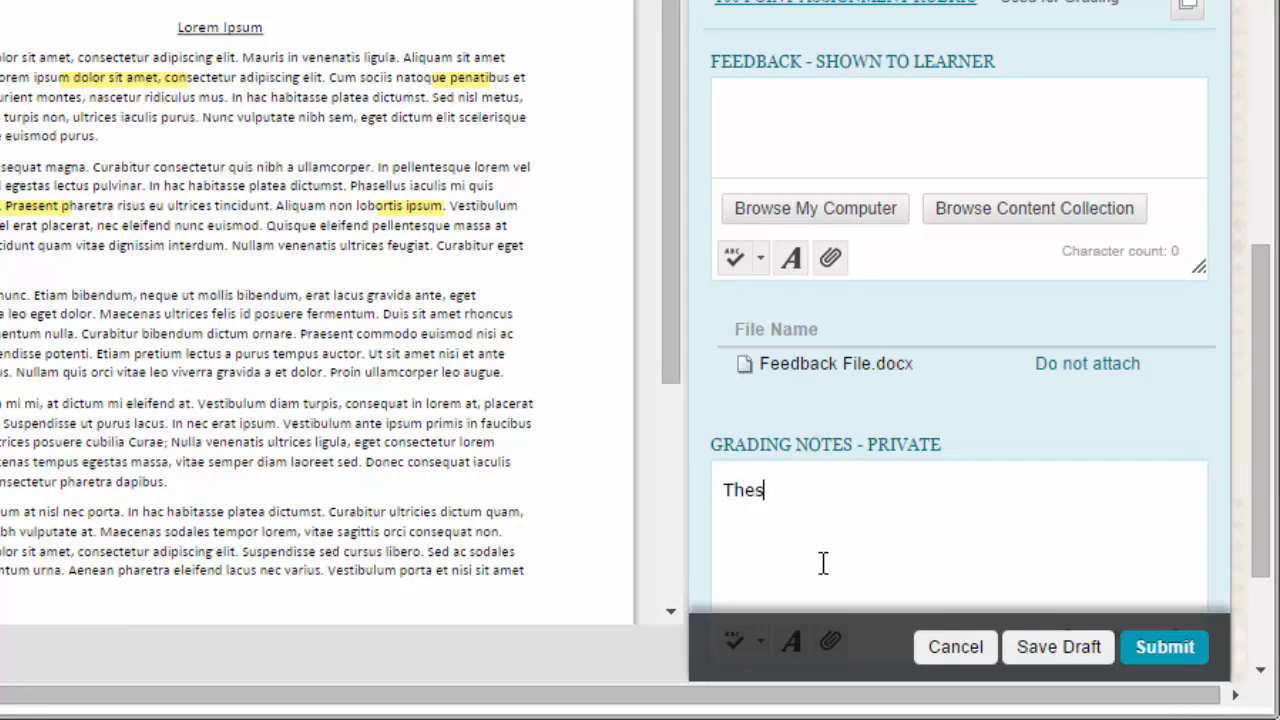
text(e notes are priv)
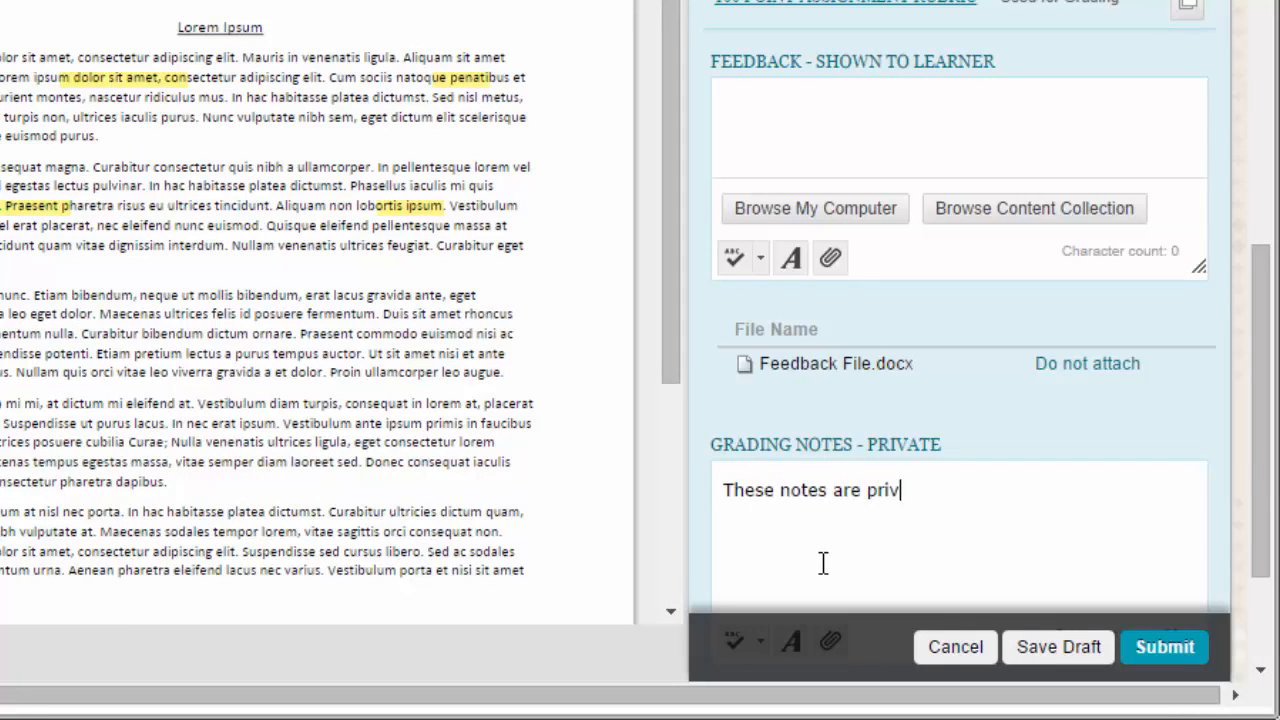
text(ate.)
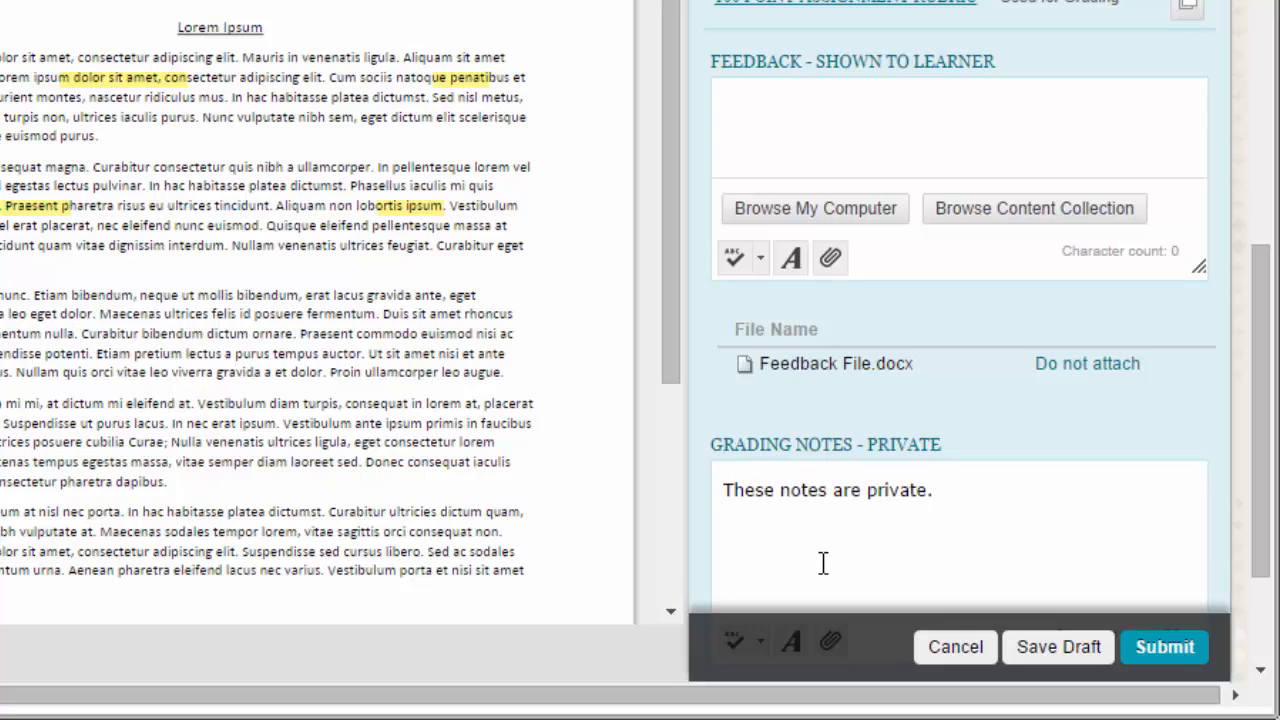